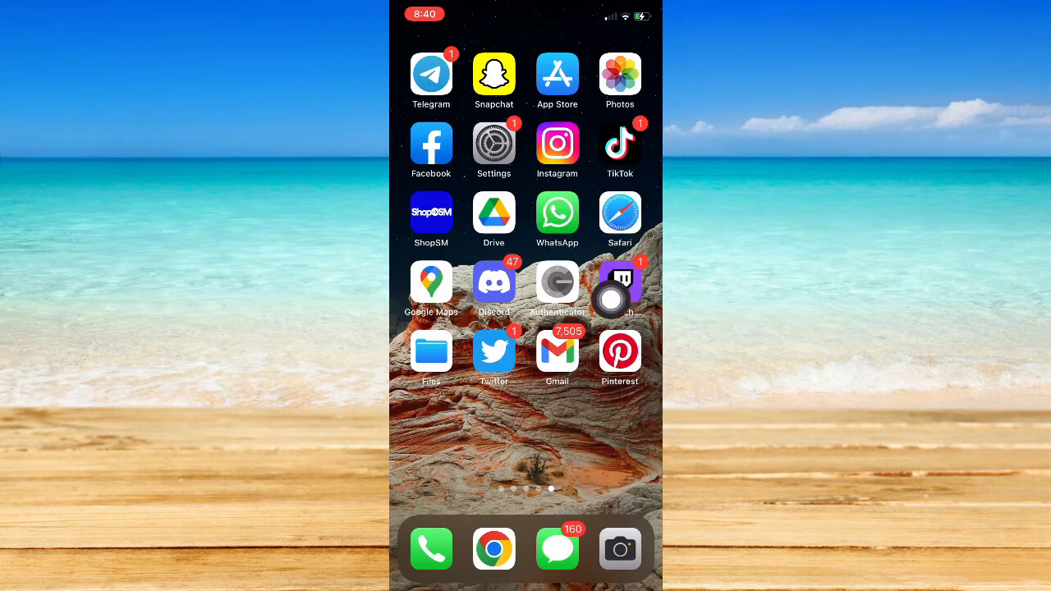
- Launch WhatsApp from the home screen and go to its Settings tab
left_click(557, 212)
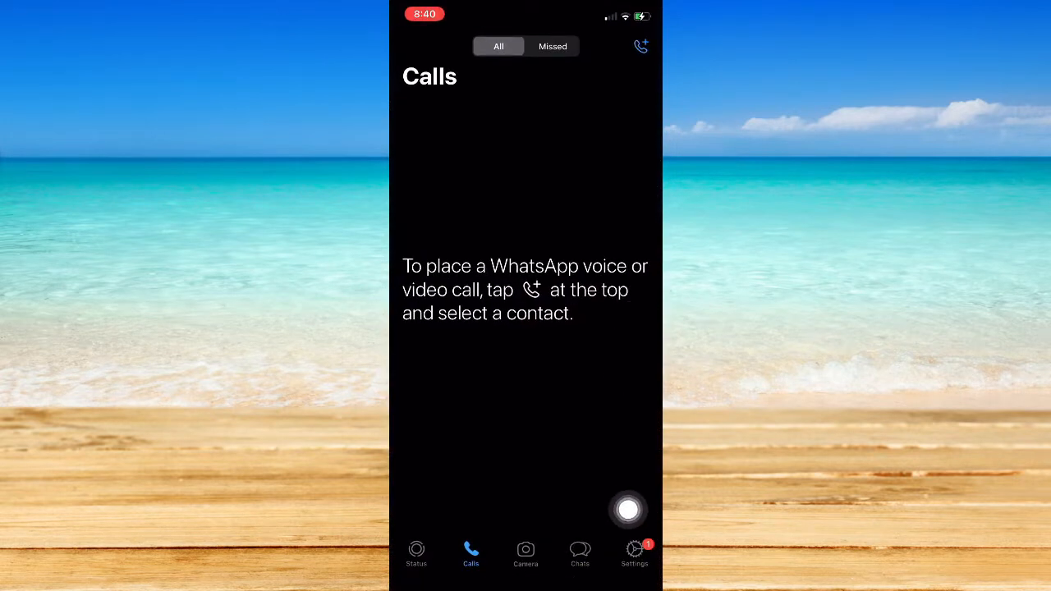
left_click_drag(628, 509, 636, 383)
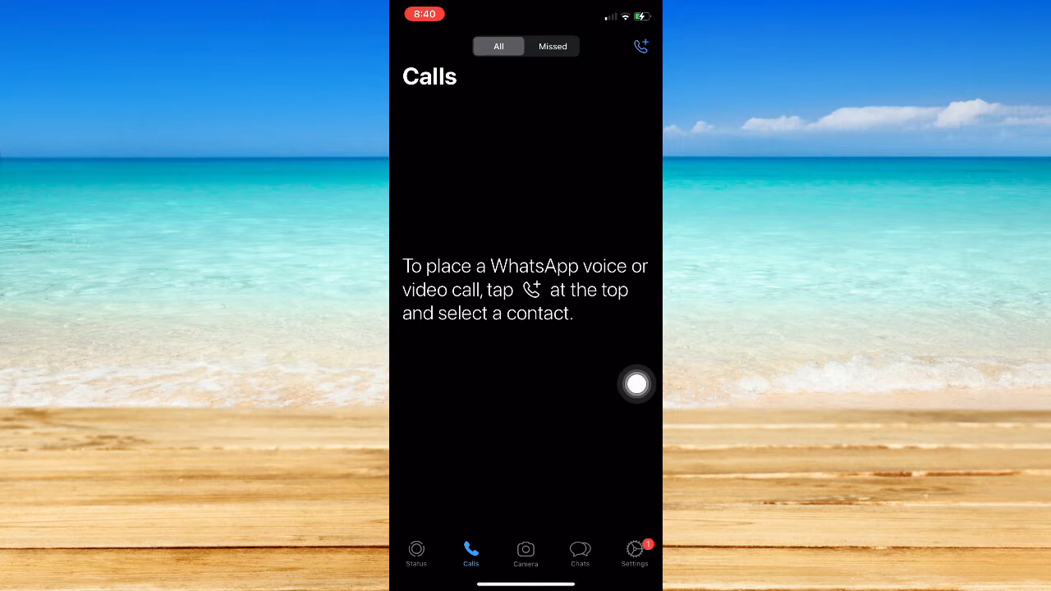
left_click(634, 554)
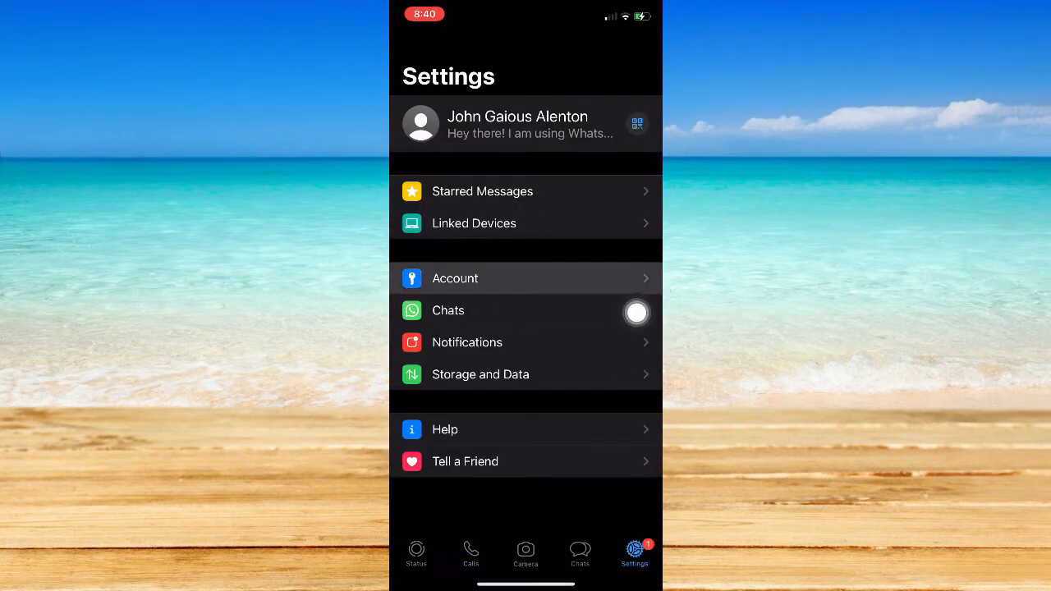
- Go through Account to the Privacy settings
left_click(455, 278)
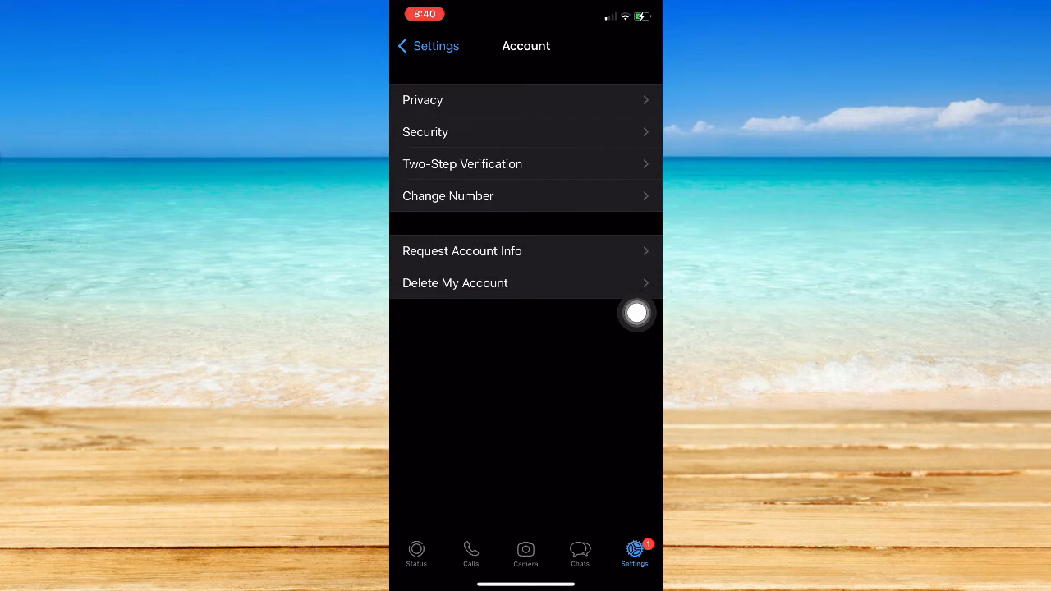
mouse_move(637, 124)
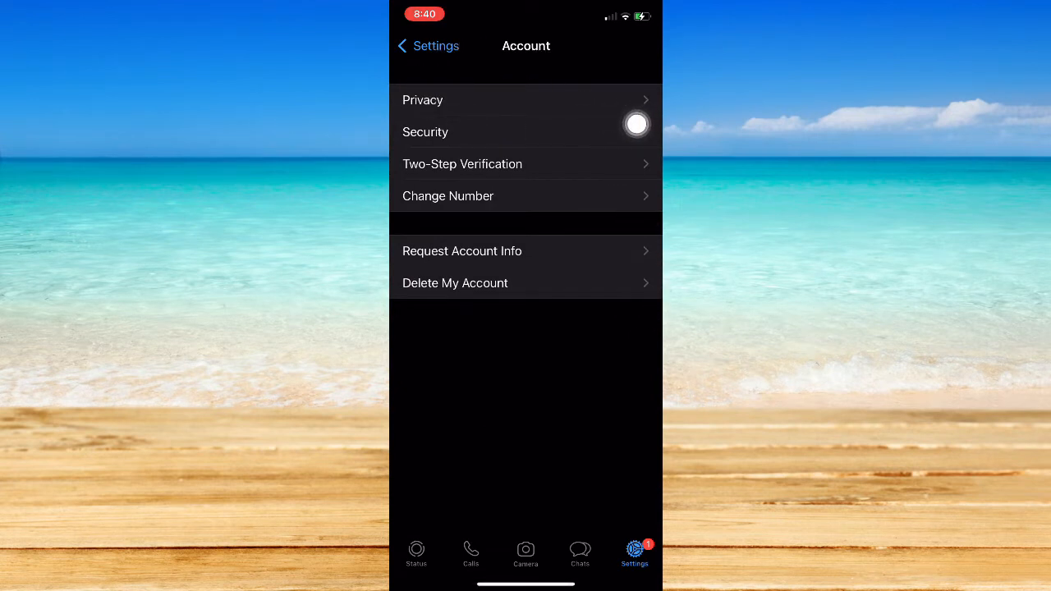
left_click(422, 100)
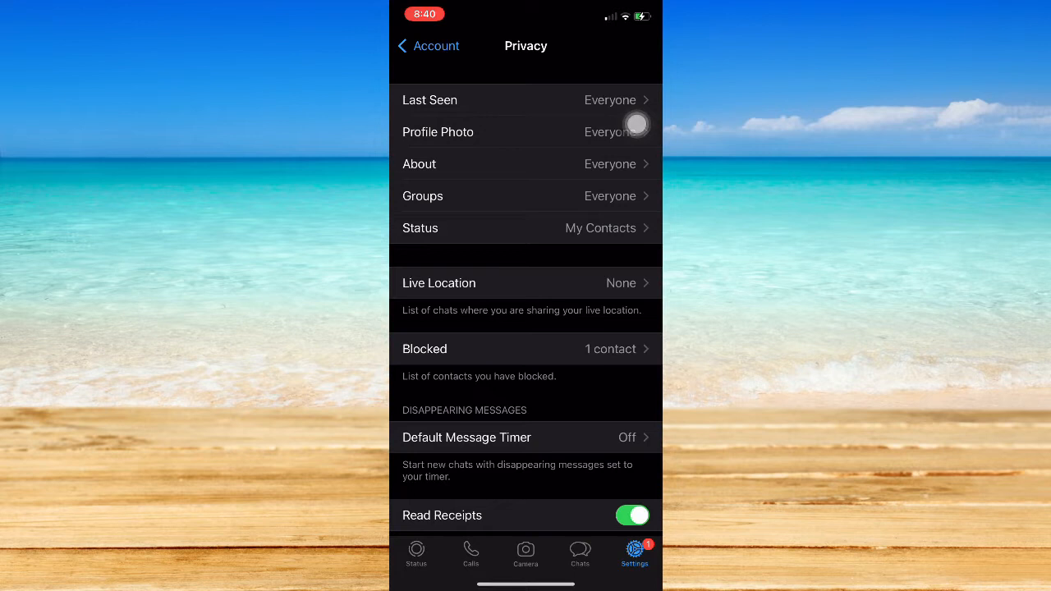
mouse_move(636, 290)
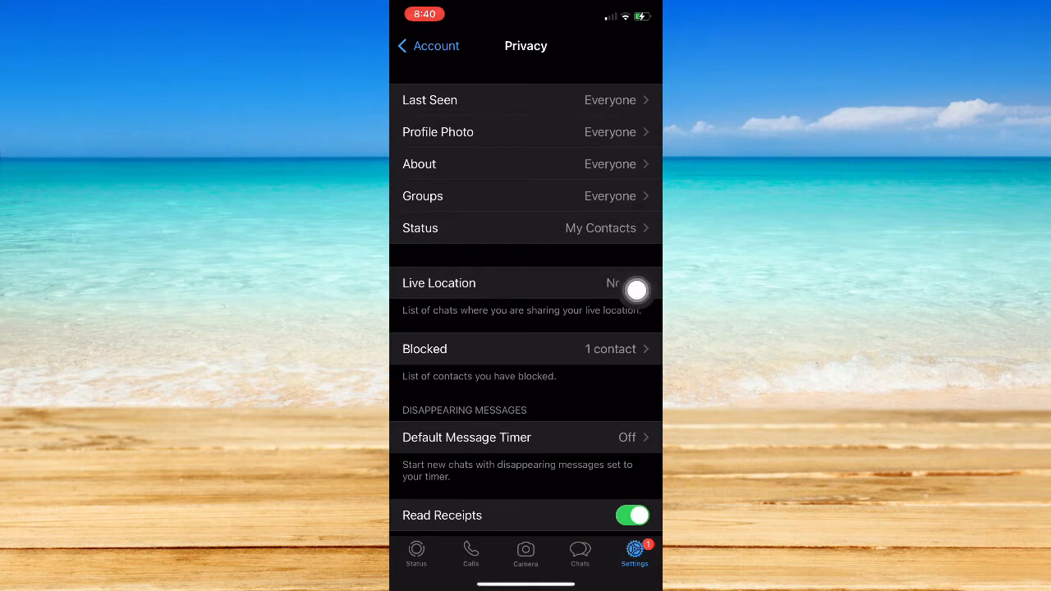
mouse_move(512, 196)
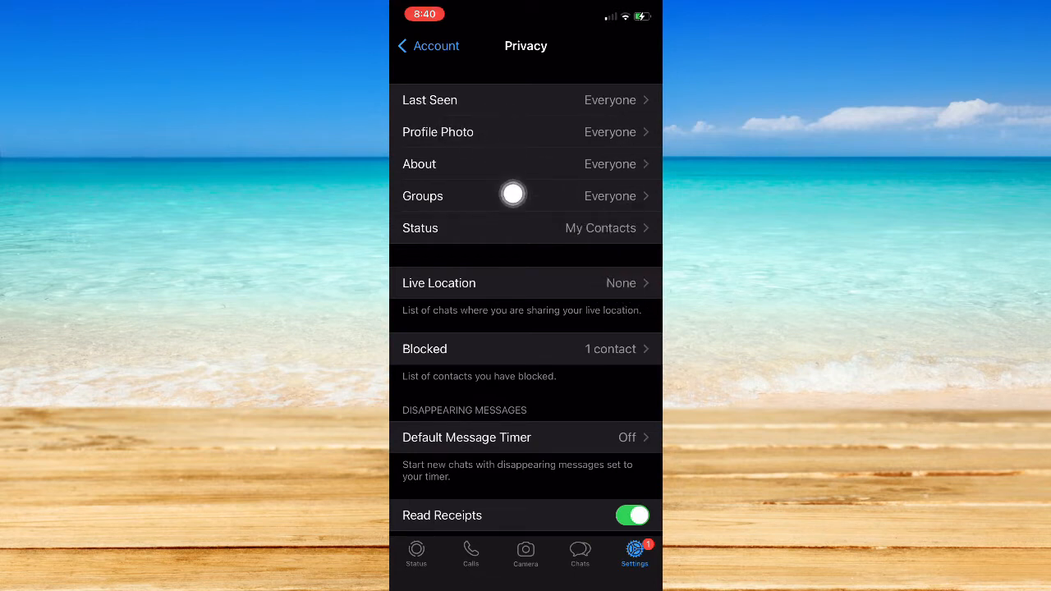
mouse_move(636, 244)
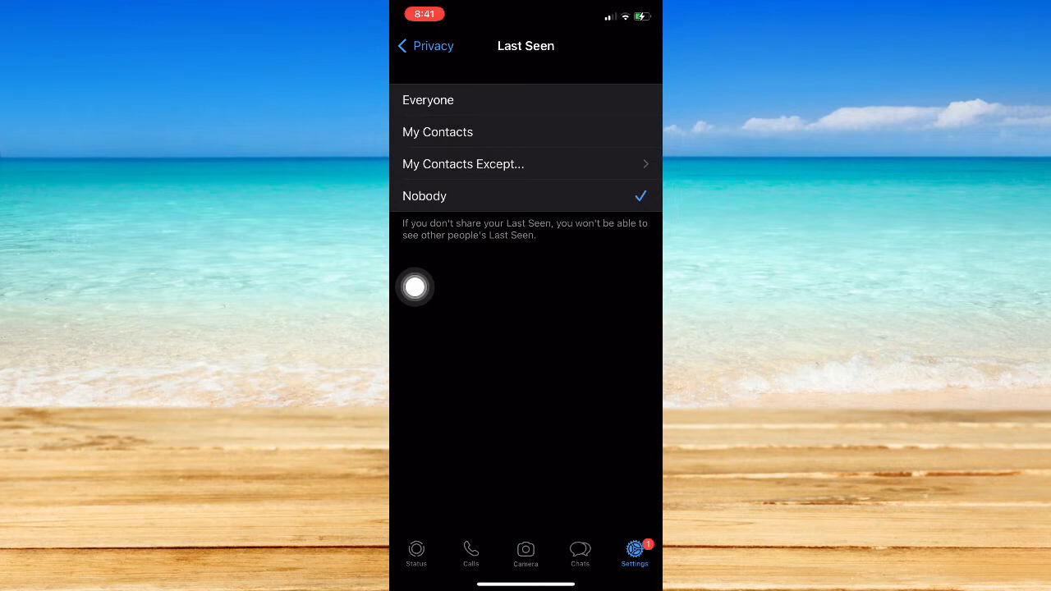
mouse_move(544, 264)
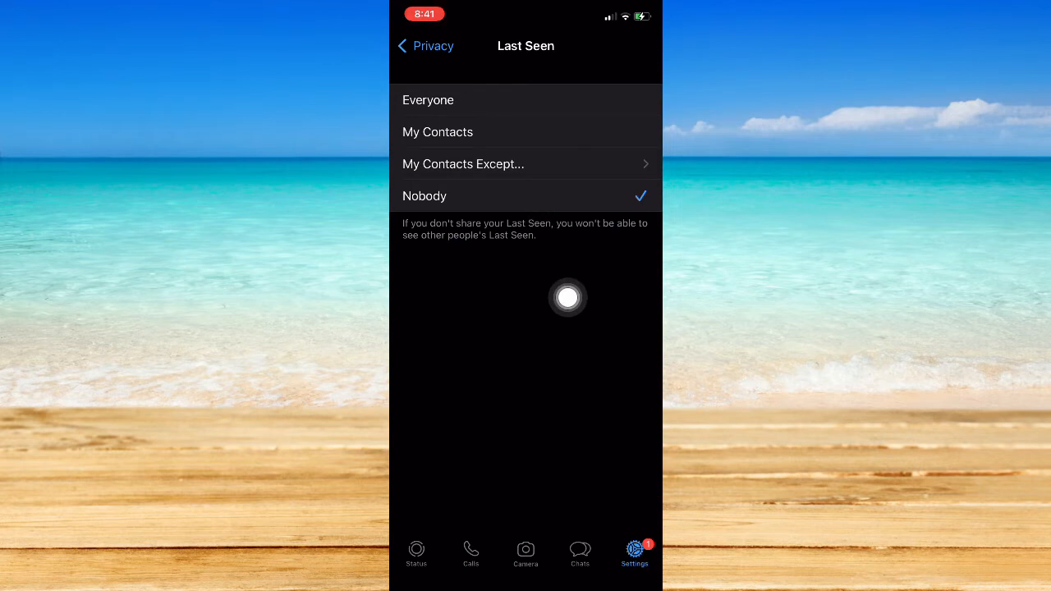
- Return to the Privacy list after setting Last Seen to Nobody
left_click(424, 46)
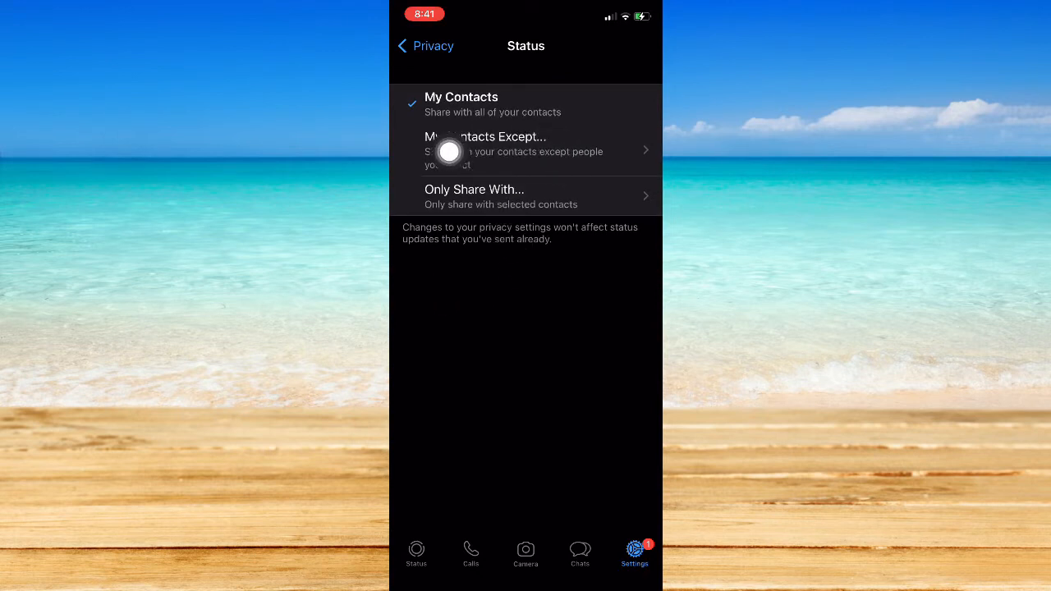
mouse_move(530, 206)
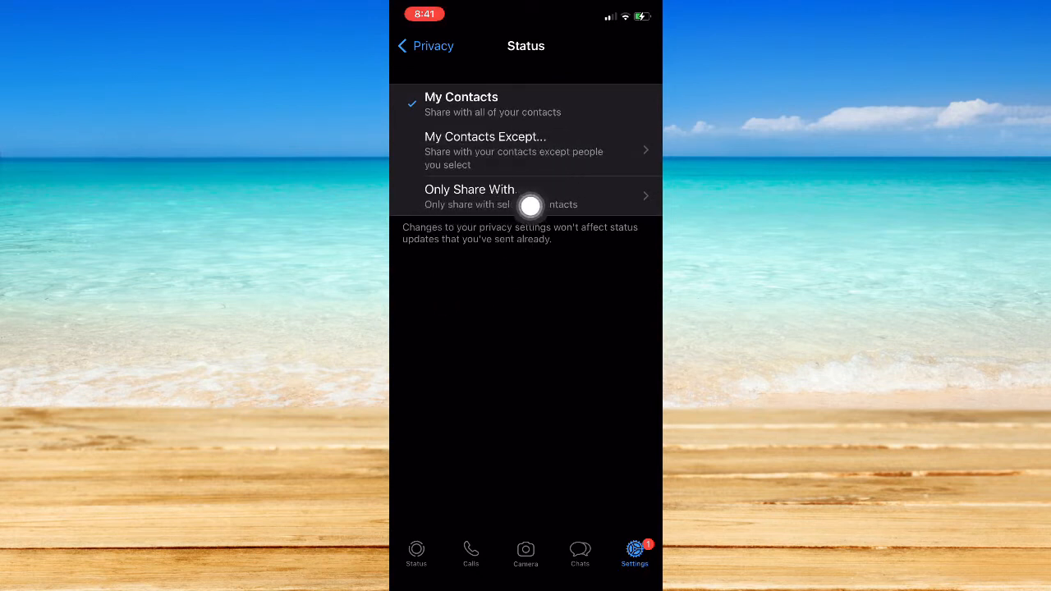